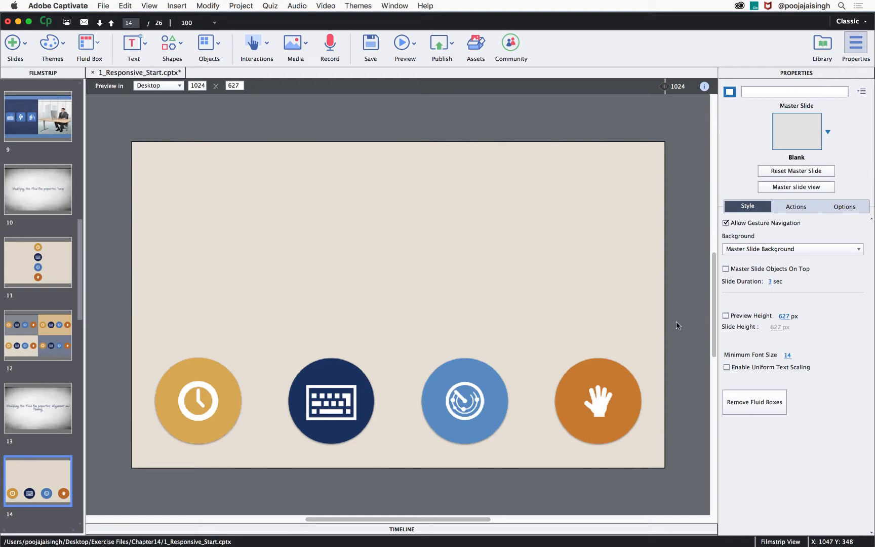
pyautogui.moveTo(676, 326)
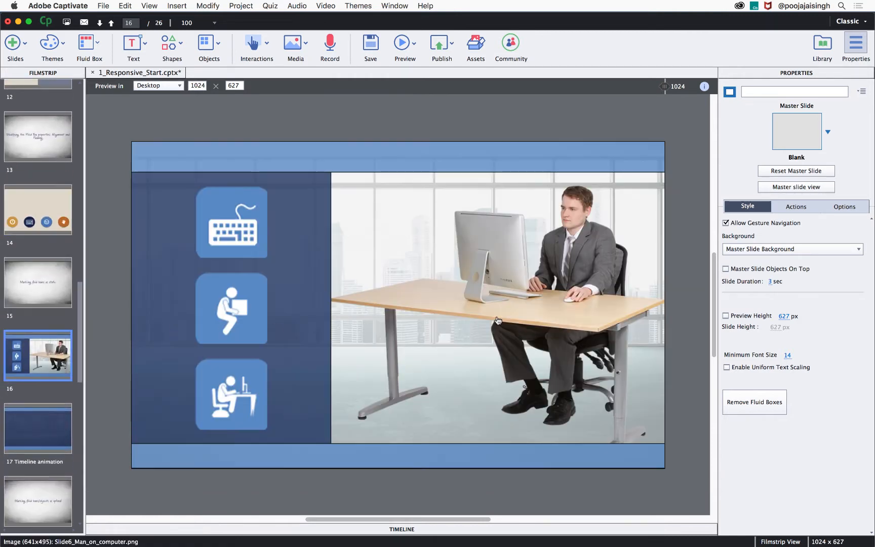
# Select the man-at-desk image on slide 16
pyautogui.click(496, 310)
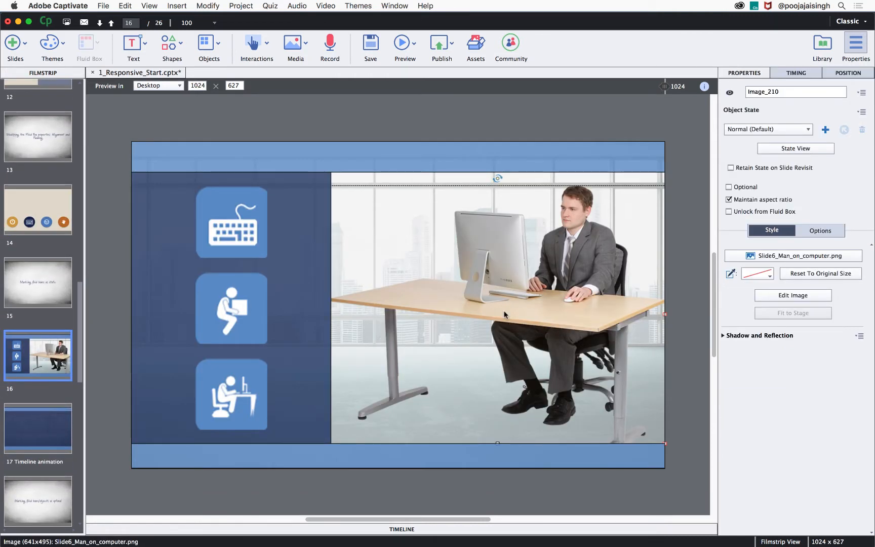
pyautogui.moveTo(582, 295)
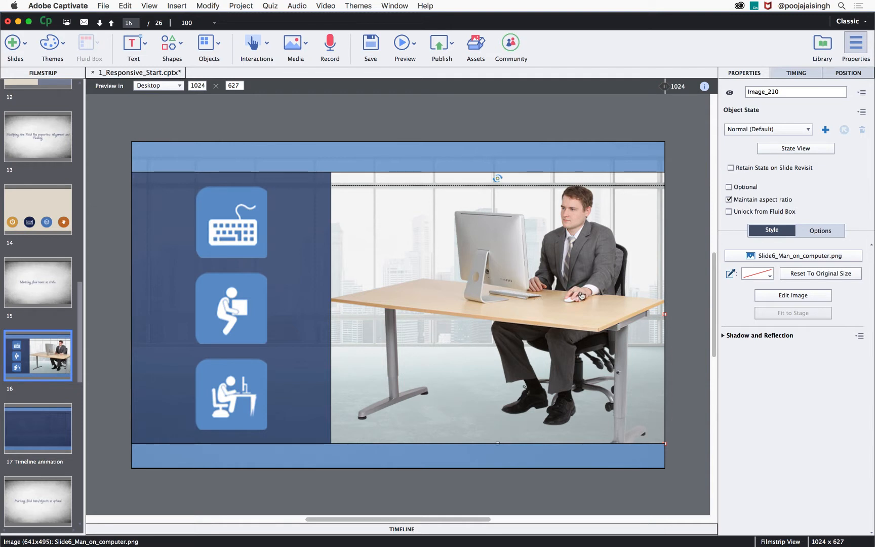
pyautogui.moveTo(586, 224)
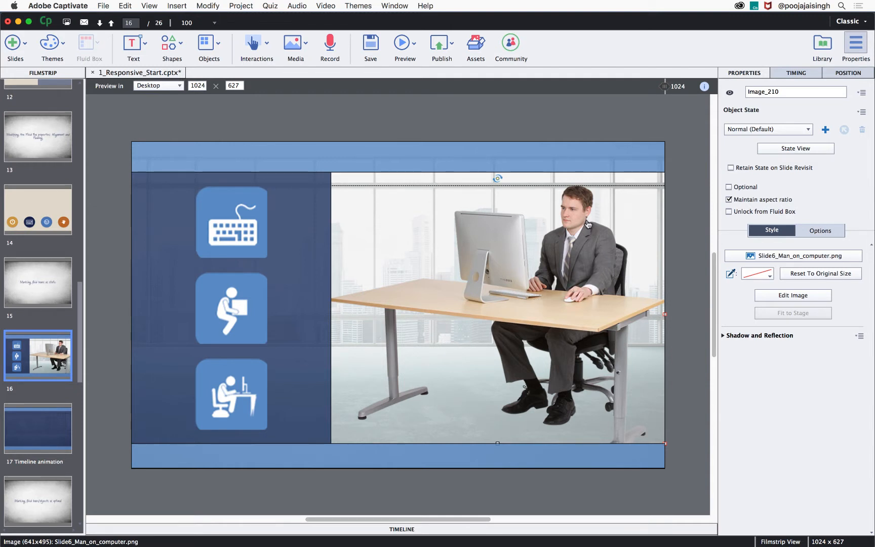
pyautogui.moveTo(554, 320)
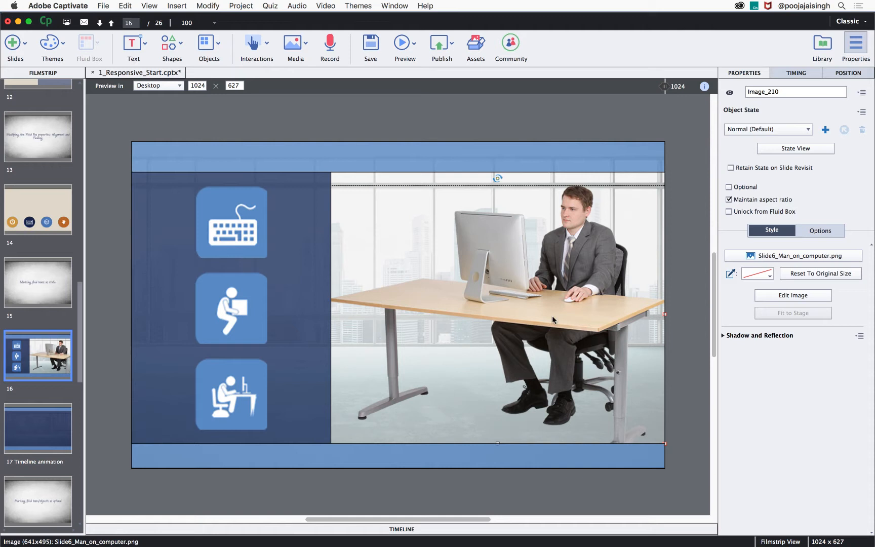
# Show the Library and try Pain.png beneath the man, then undo the placement
pyautogui.click(821, 42)
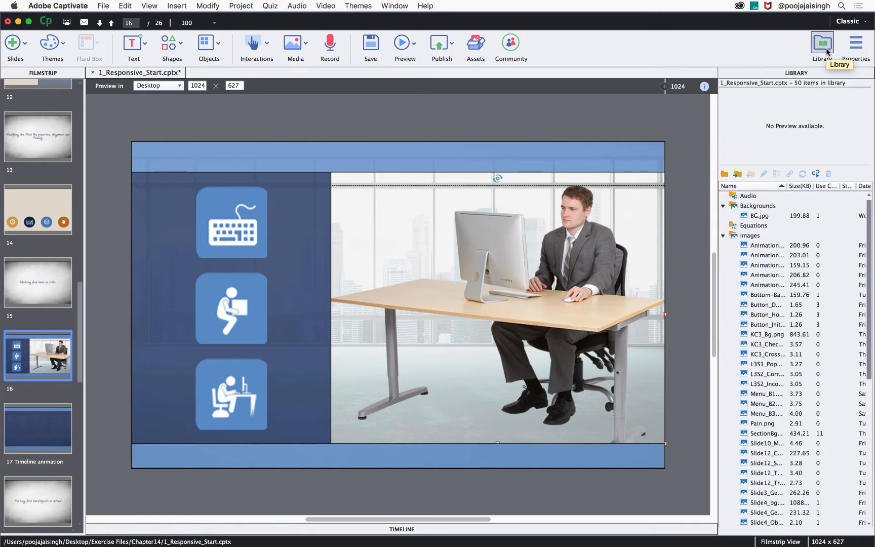
pyautogui.moveTo(757, 429)
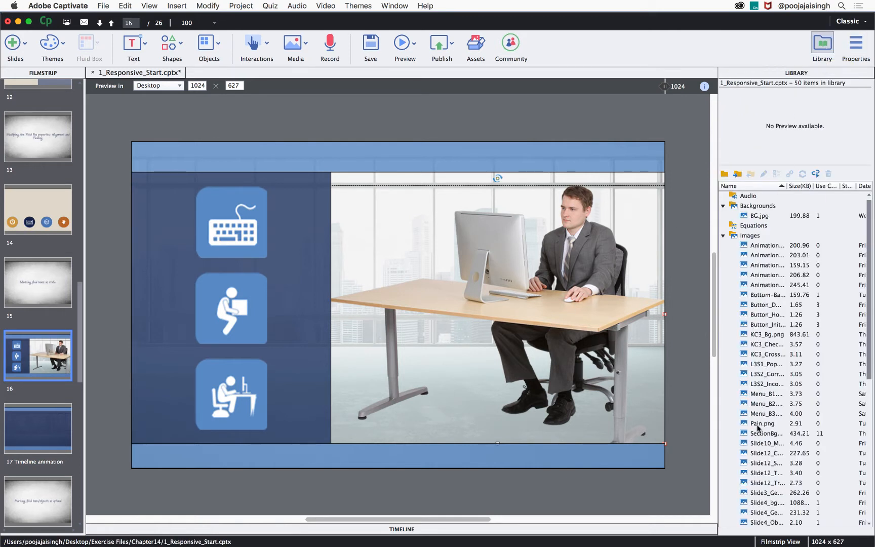
pyautogui.click(765, 423)
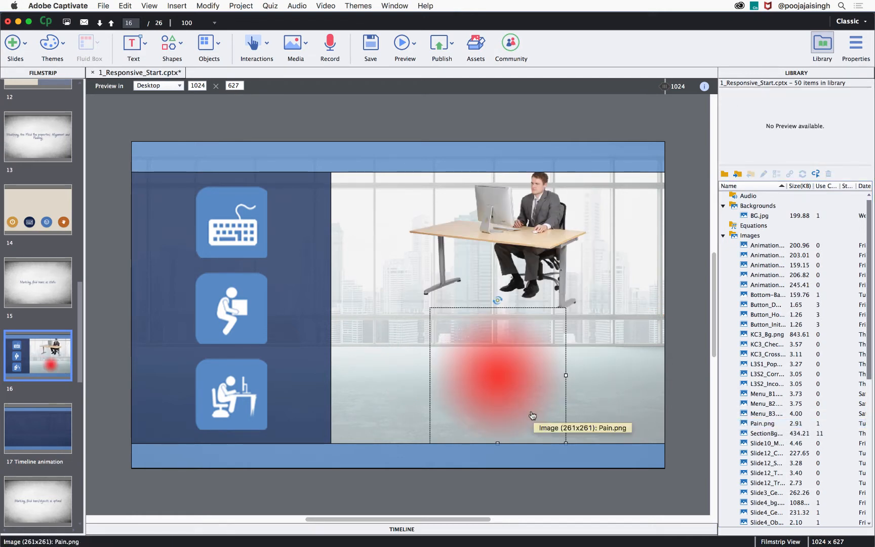
pyautogui.moveTo(546, 413)
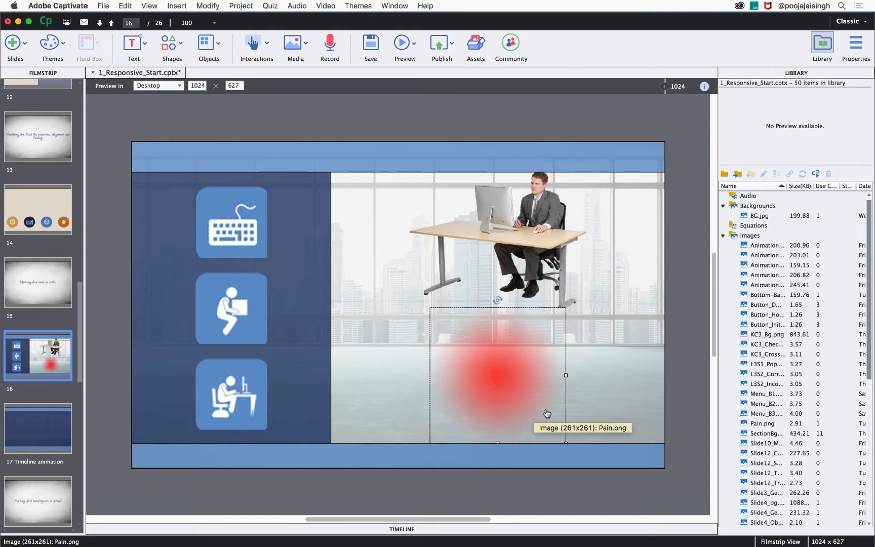
pyautogui.moveTo(560, 240)
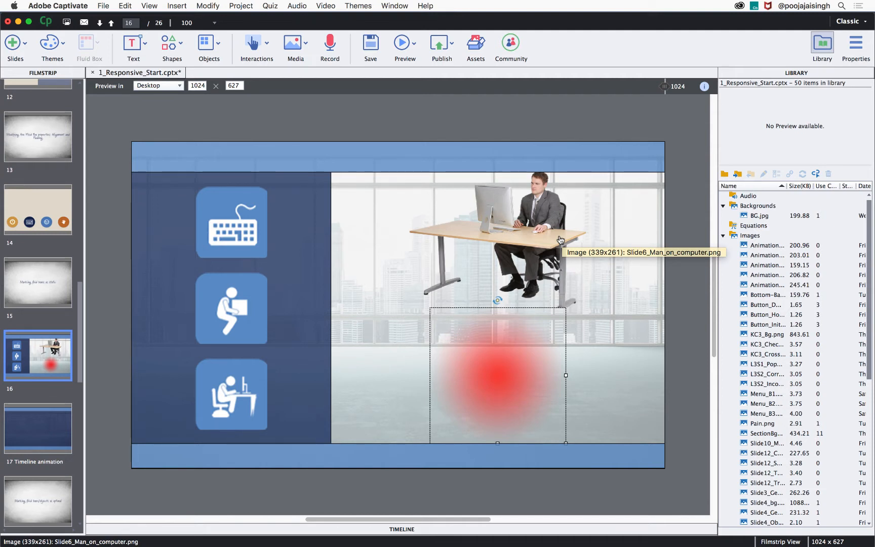
pyautogui.moveTo(561, 238)
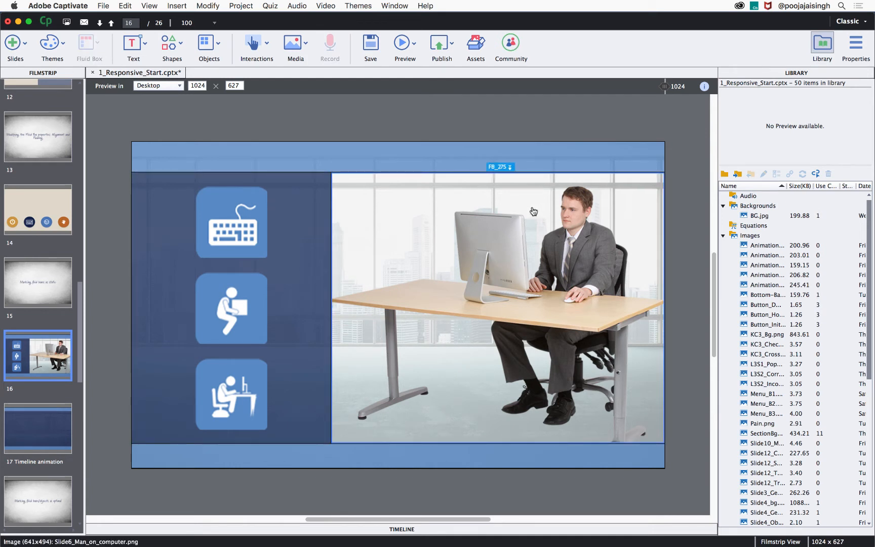
pyautogui.moveTo(822, 42)
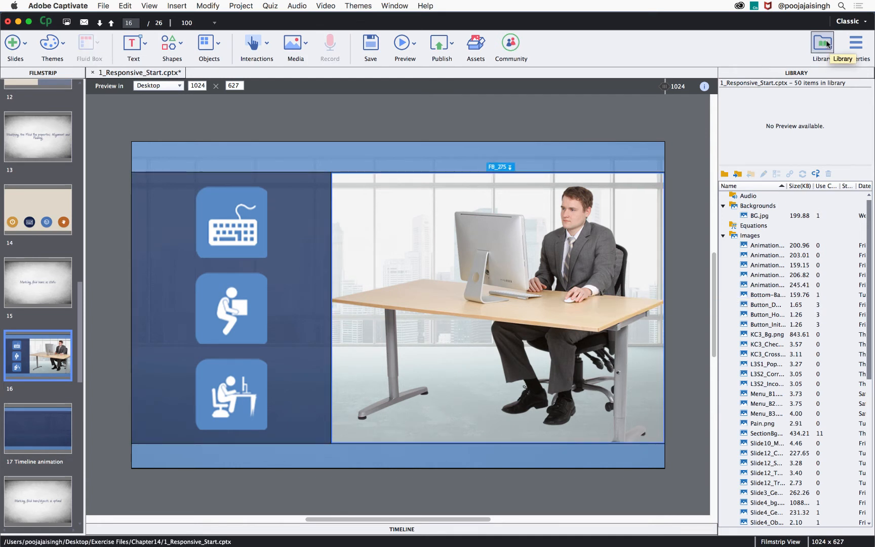
# Set fluid box FB_275 holding the man to Static, then return to the Library
pyautogui.click(855, 42)
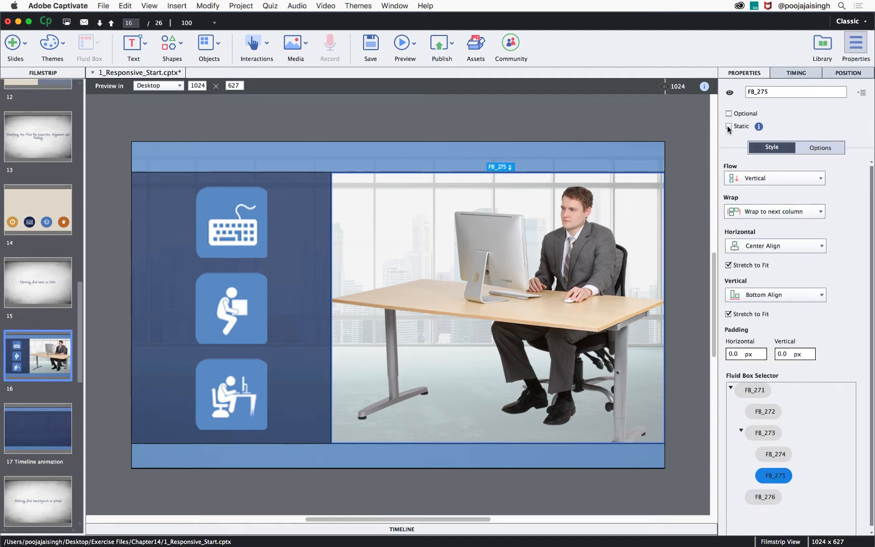
pyautogui.click(729, 139)
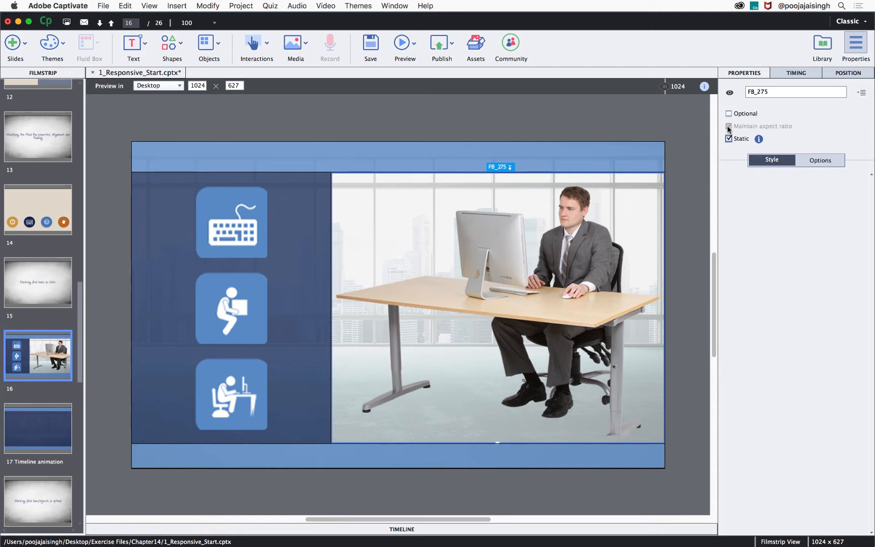
pyautogui.click(821, 45)
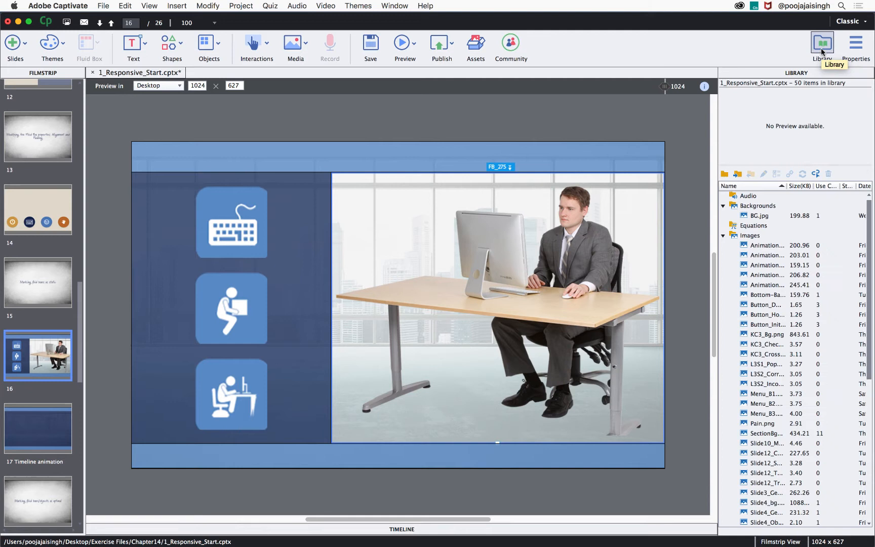
pyautogui.moveTo(766, 427)
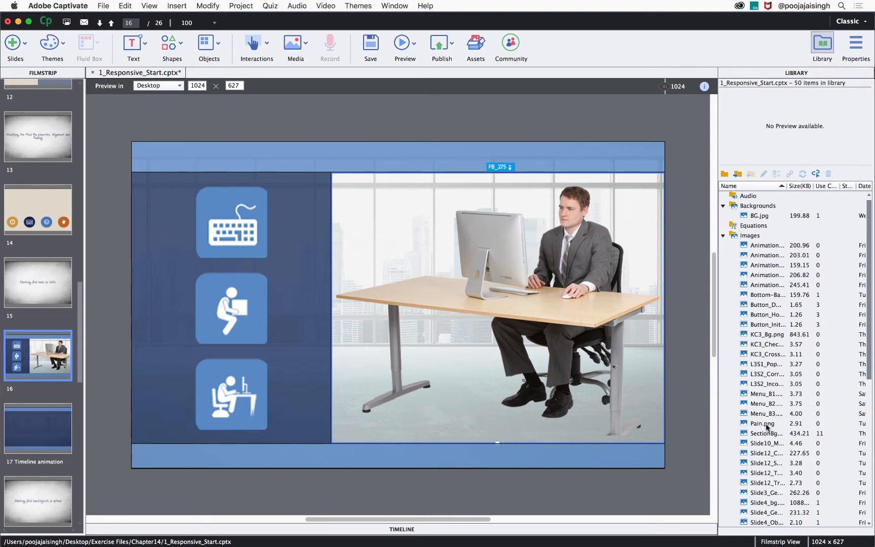
# Place Pain.png spots on the man's shoulder, back and wrist and confirm them at 333 width
pyautogui.click(767, 423)
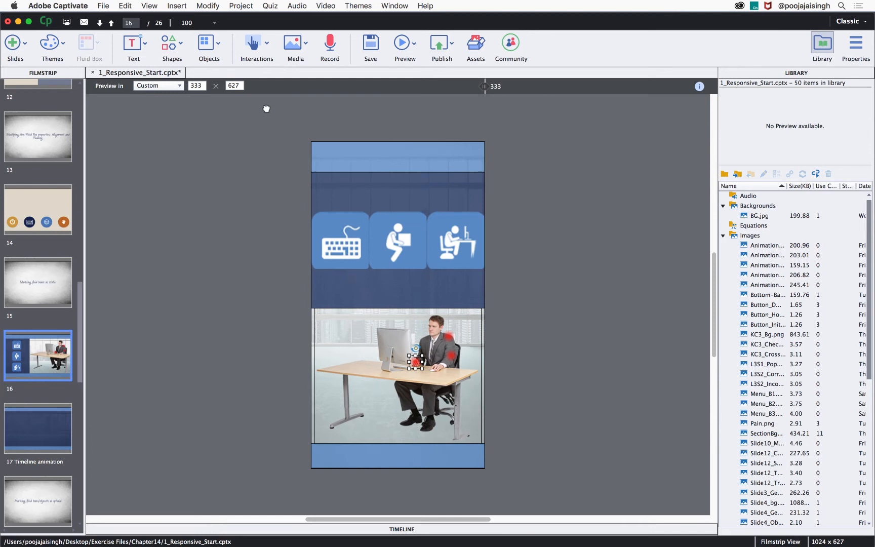
pyautogui.click(158, 85)
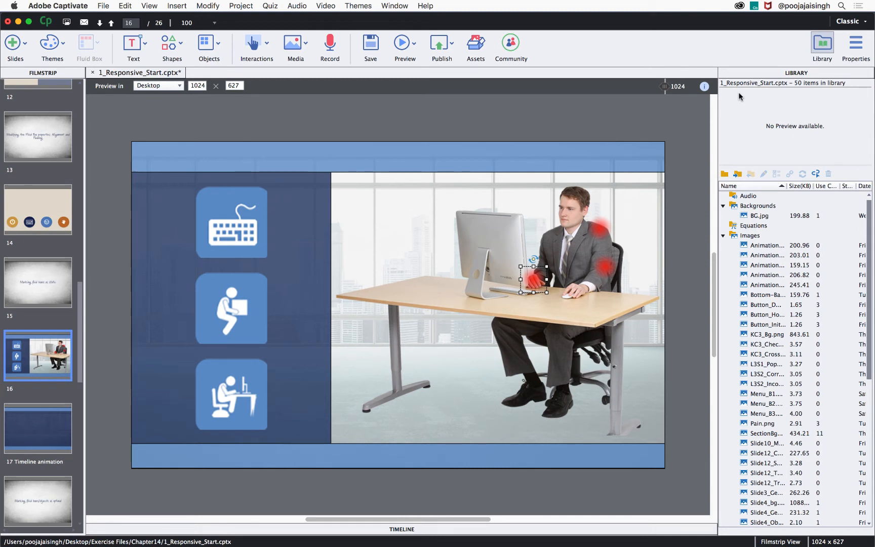
pyautogui.moveTo(45, 420)
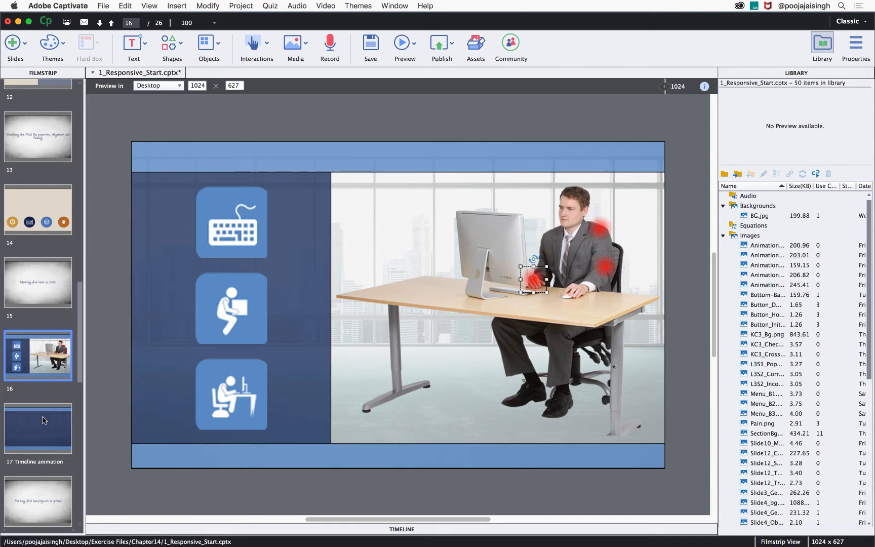
# On slide 17, drop the woman-at-desk and typing-hands photos into fluid box FB_280
pyautogui.click(38, 428)
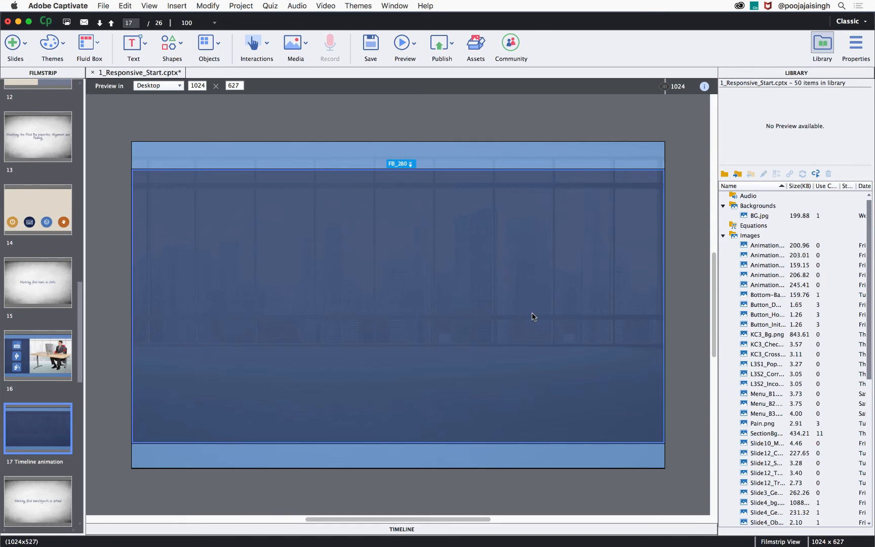
pyautogui.moveTo(806, 381)
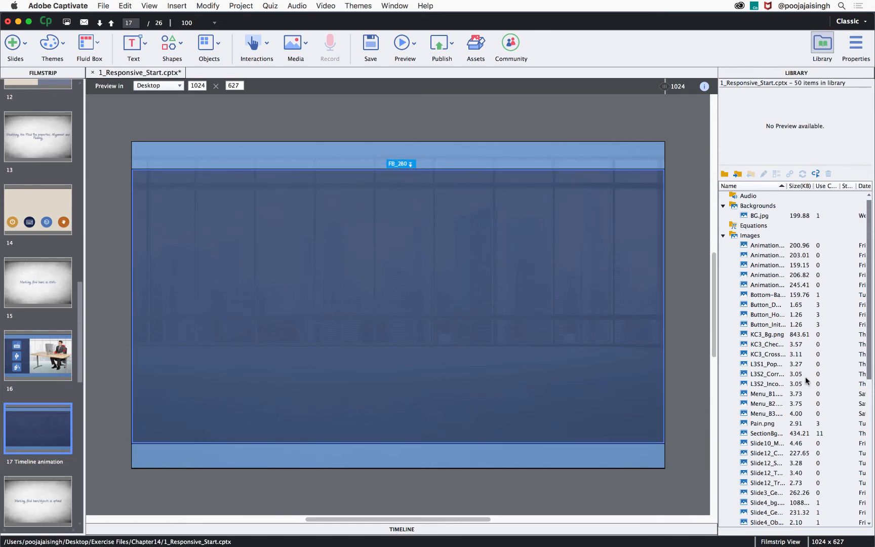
pyautogui.click(770, 245)
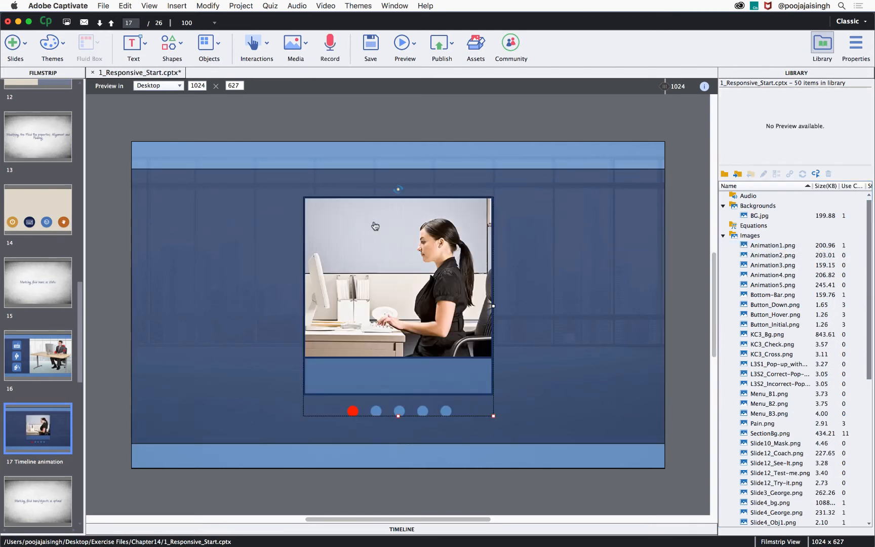
pyautogui.click(772, 255)
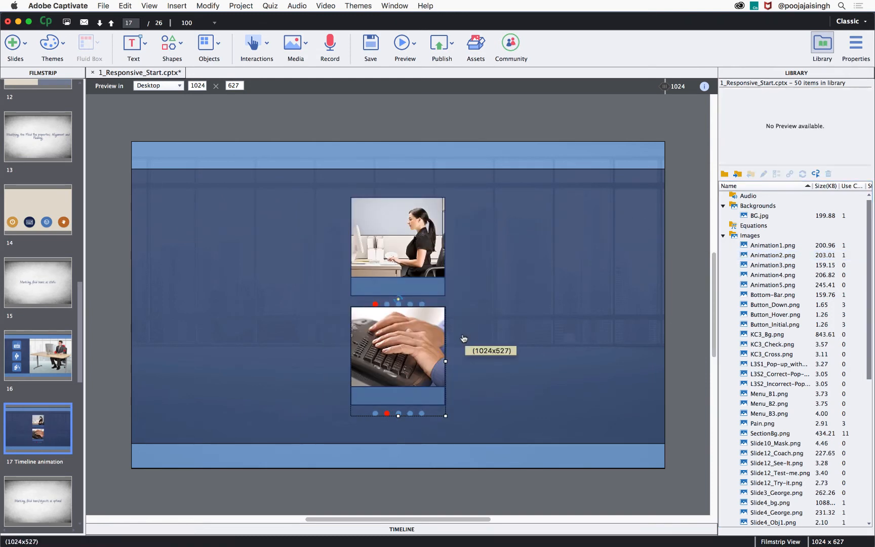
pyautogui.moveTo(566, 307)
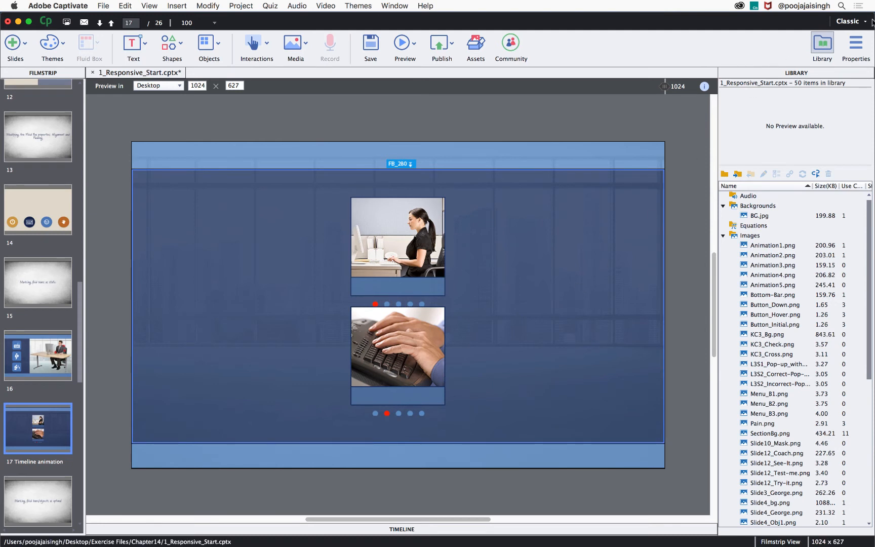
# Set FB_280's Flow to Horizontal so its photos sit side by side, then clear them
pyautogui.click(854, 43)
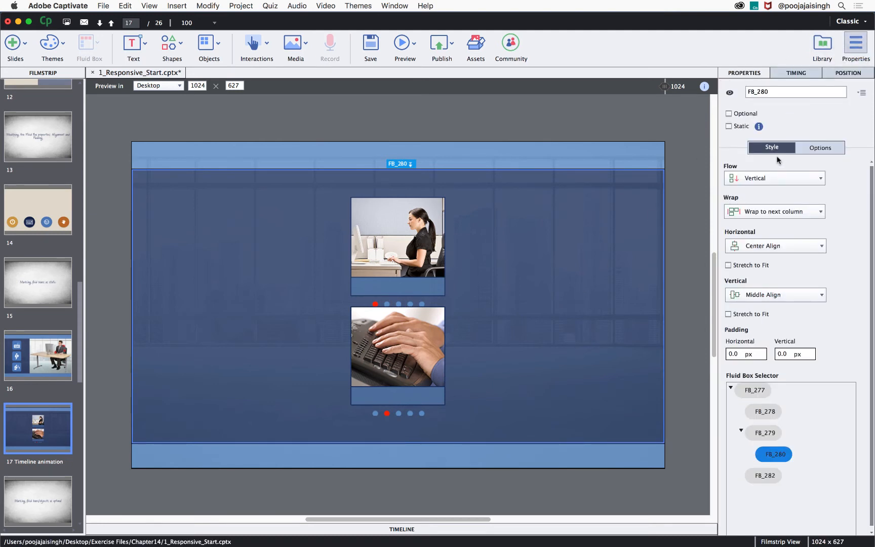
pyautogui.click(774, 177)
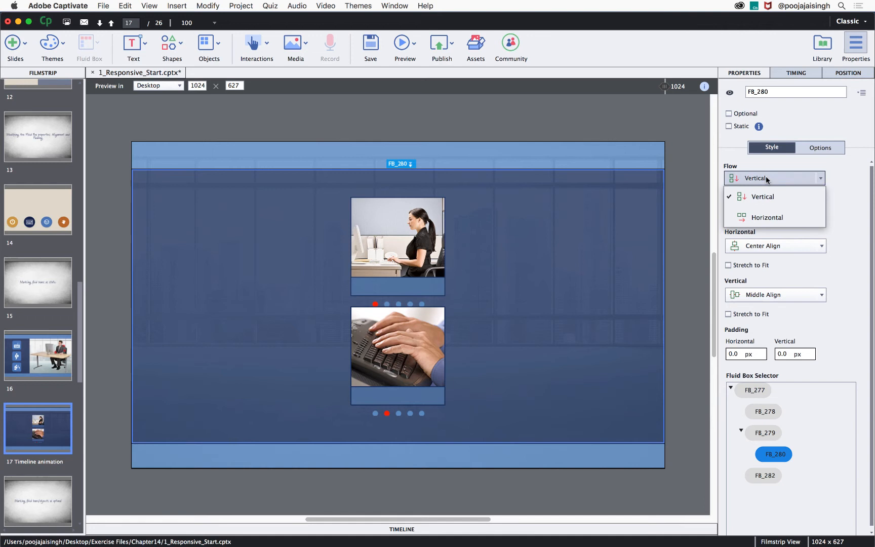
pyautogui.click(767, 217)
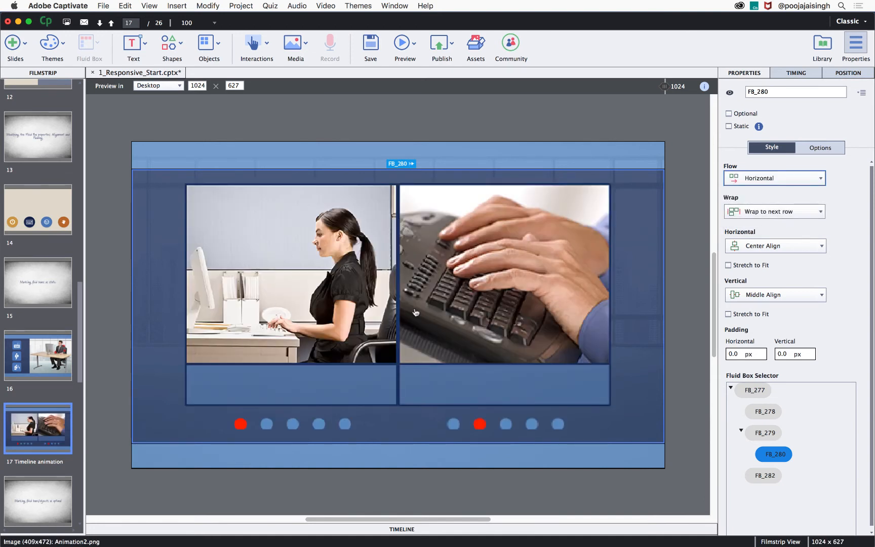
pyautogui.moveTo(415, 312)
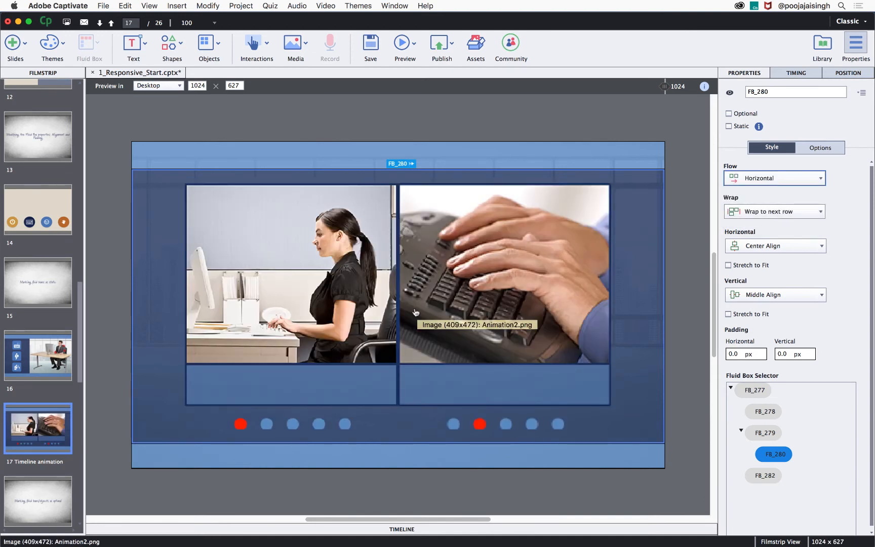
pyautogui.moveTo(488, 289)
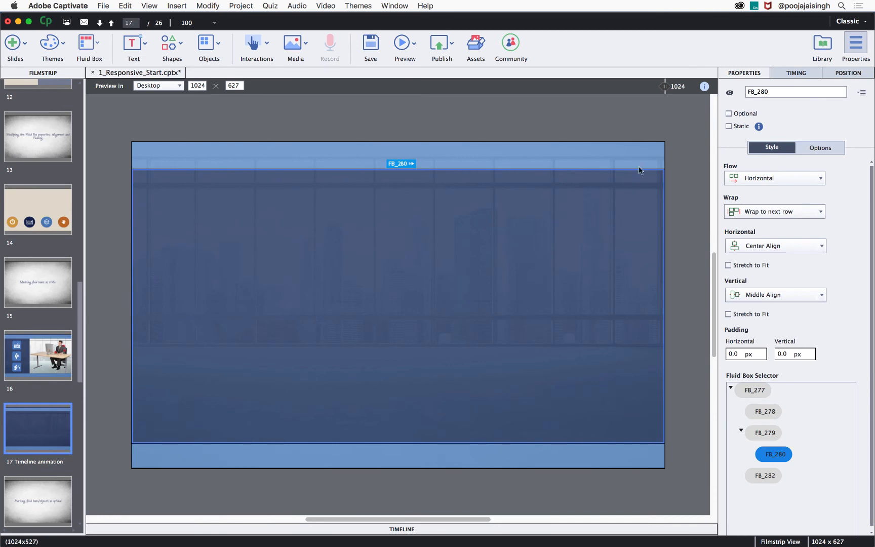
# Make FB_280 static and stack the five Animation photos inside it
pyautogui.click(729, 139)
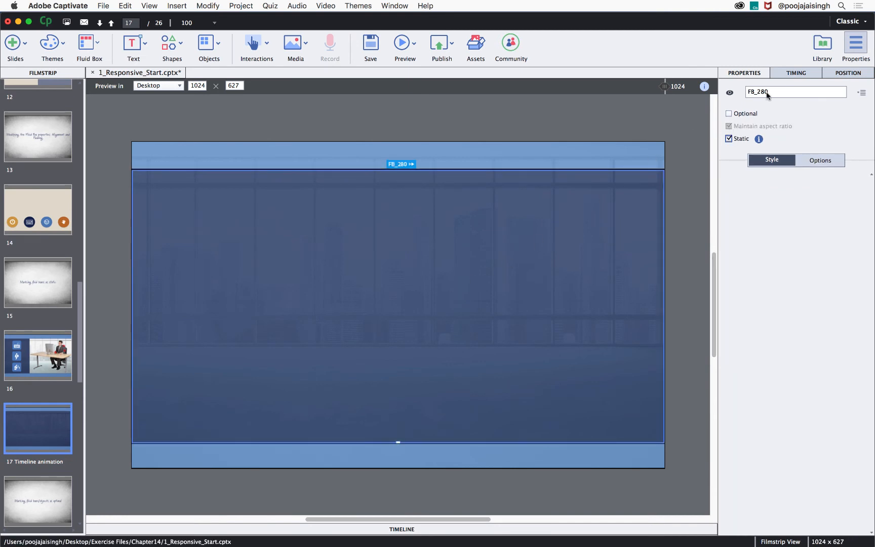
pyautogui.click(821, 44)
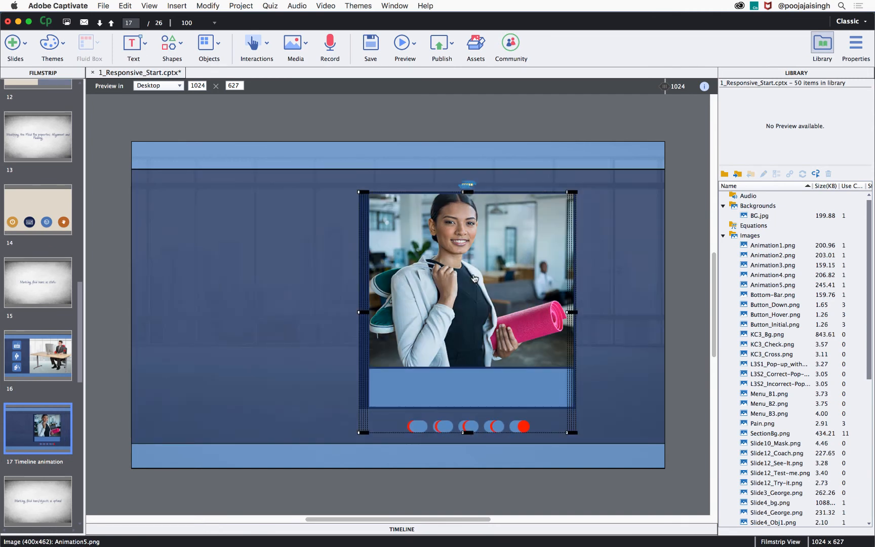
pyautogui.moveTo(433, 279)
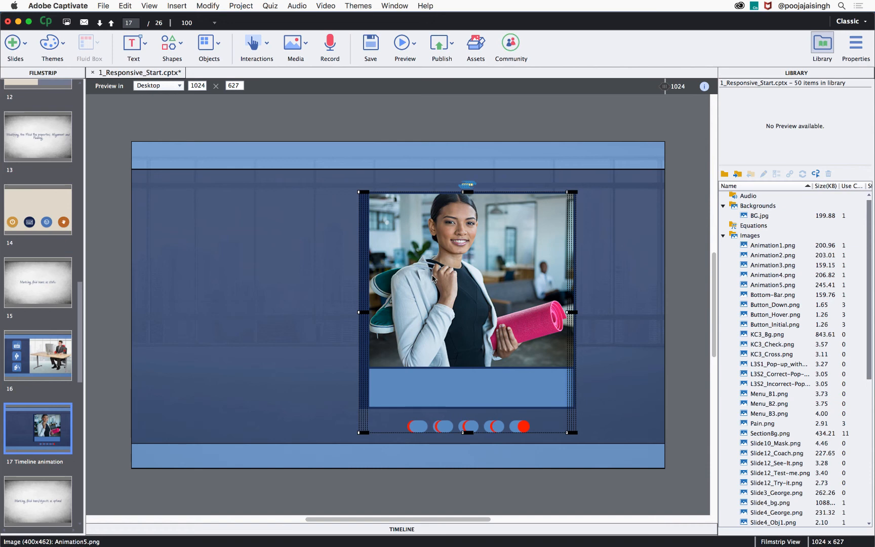
# Align the stacked photos to the horizontal centre of the slide
pyautogui.rightClick(434, 278)
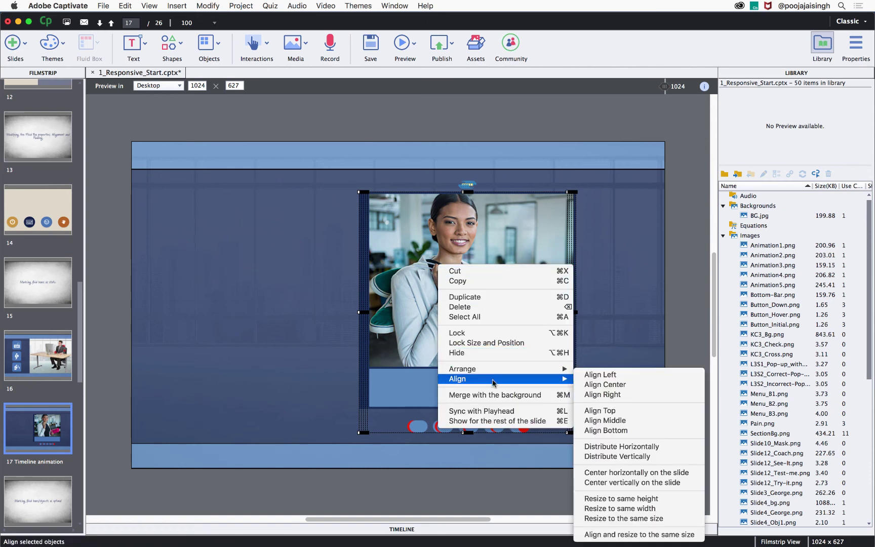
pyautogui.click(636, 471)
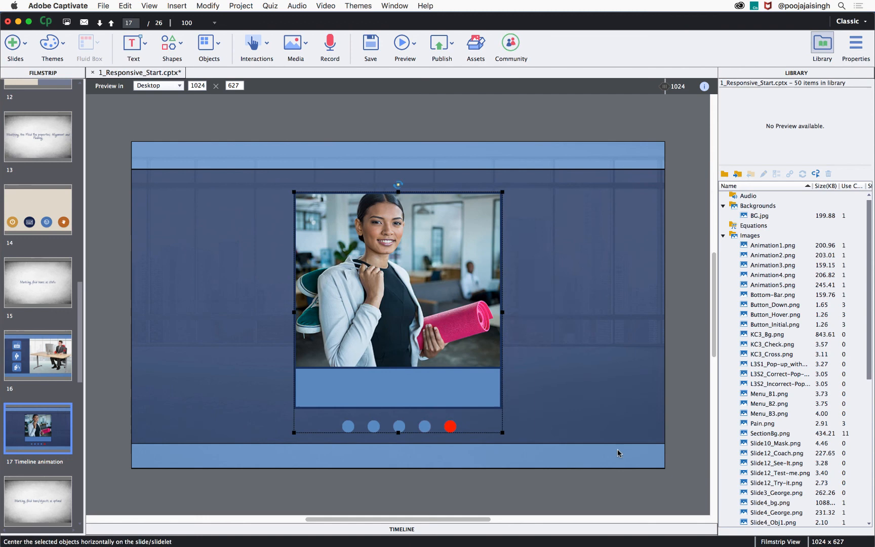
pyautogui.rightClick(398, 279)
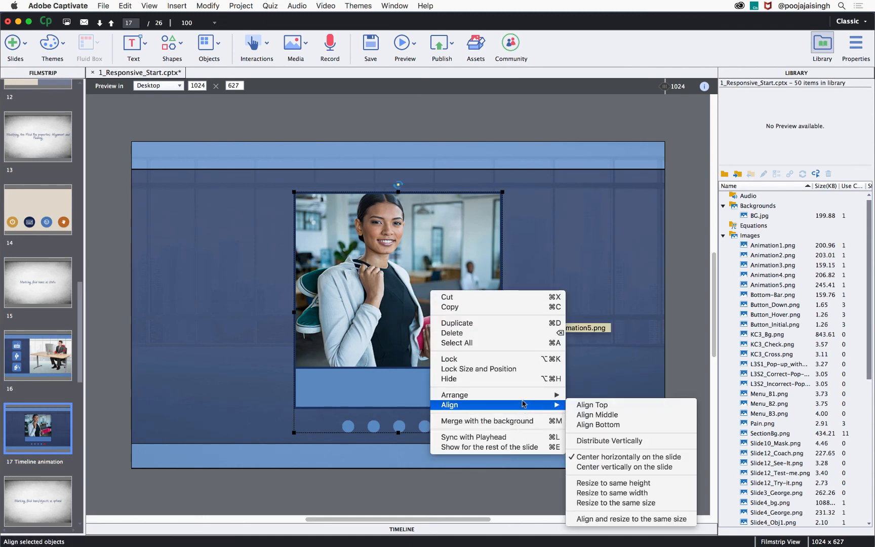
# Centre the photos vertically and offset Animation1–5 on the timeline at 2.0 s each
pyautogui.click(626, 467)
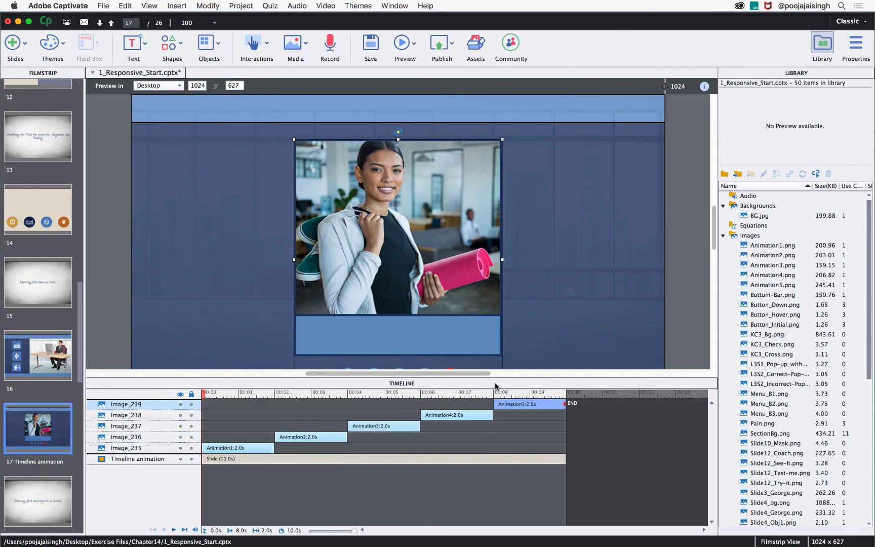
# Collapse the Timeline and play slide 17 to watch the photos swap every two seconds
pyautogui.click(400, 382)
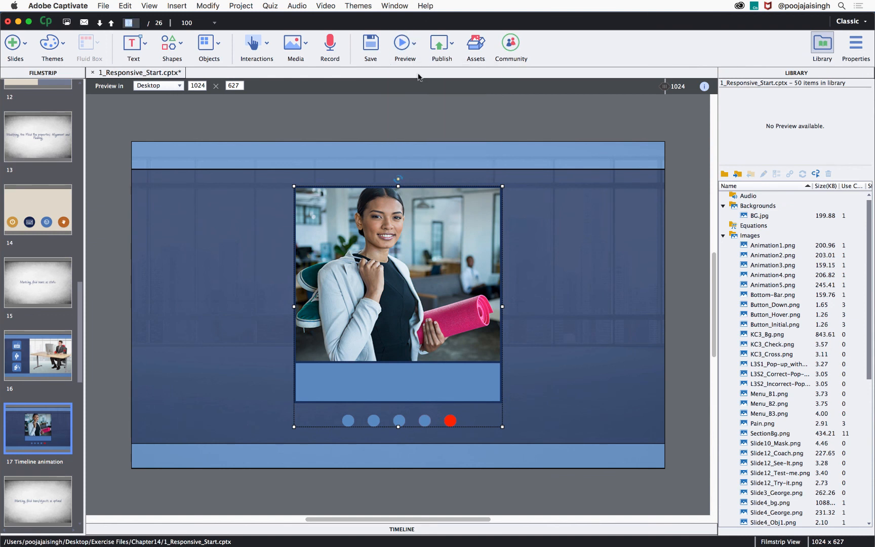
pyautogui.click(374, 420)
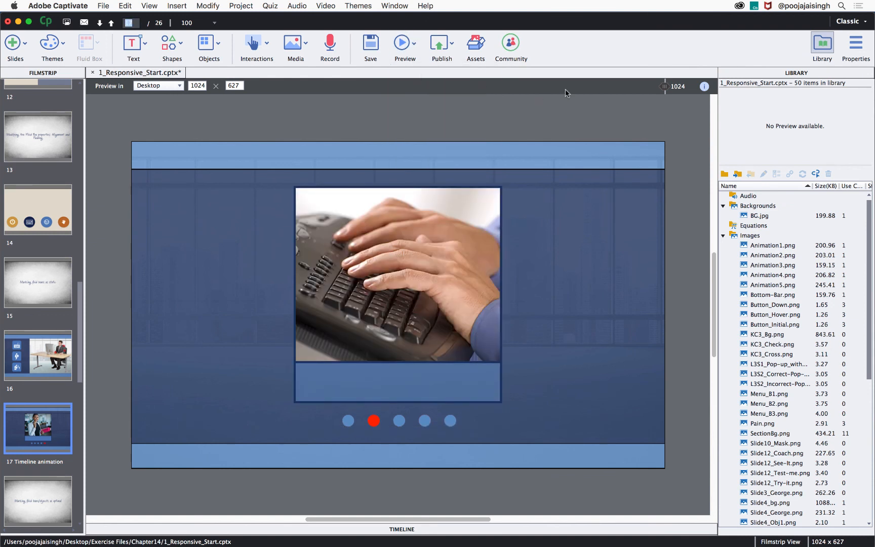
pyautogui.click(398, 420)
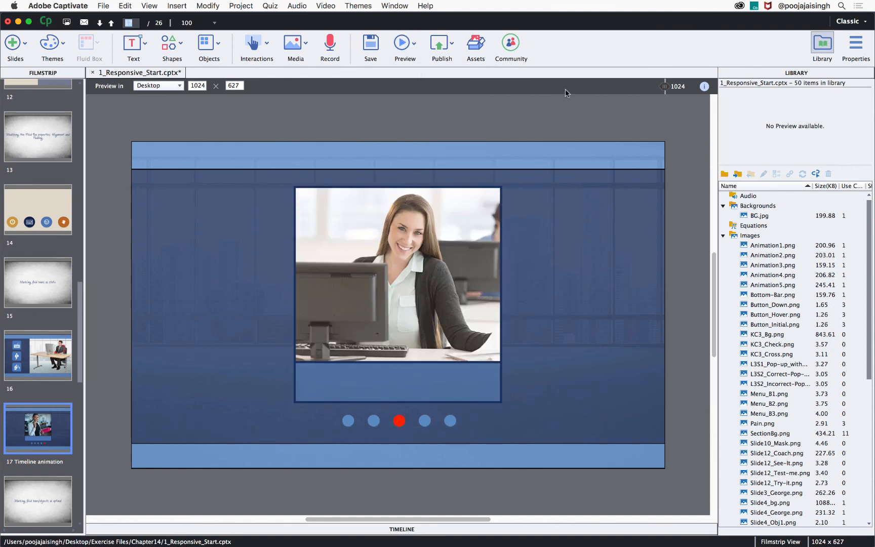
pyautogui.click(424, 420)
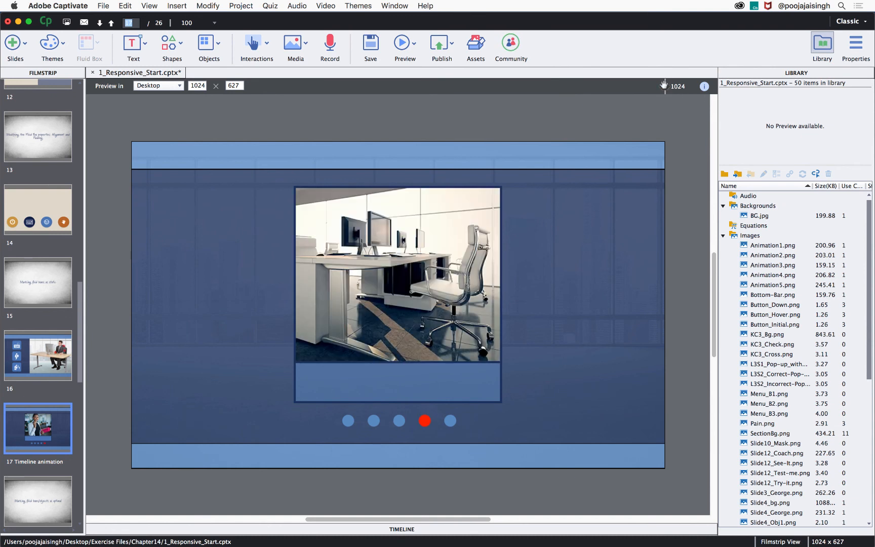